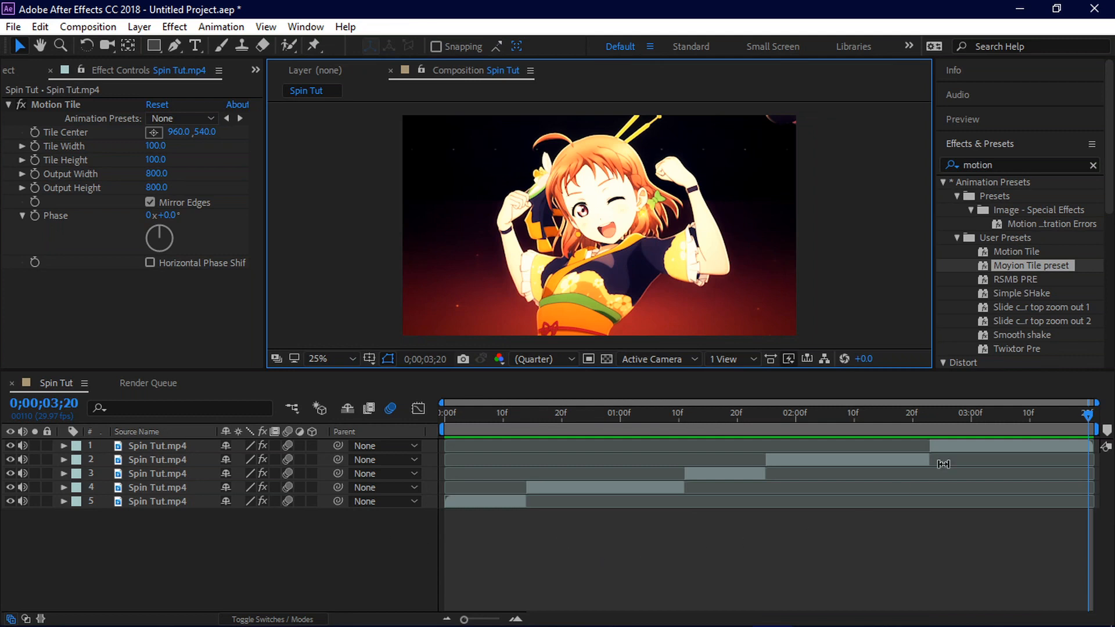
mouse_move(444, 423)
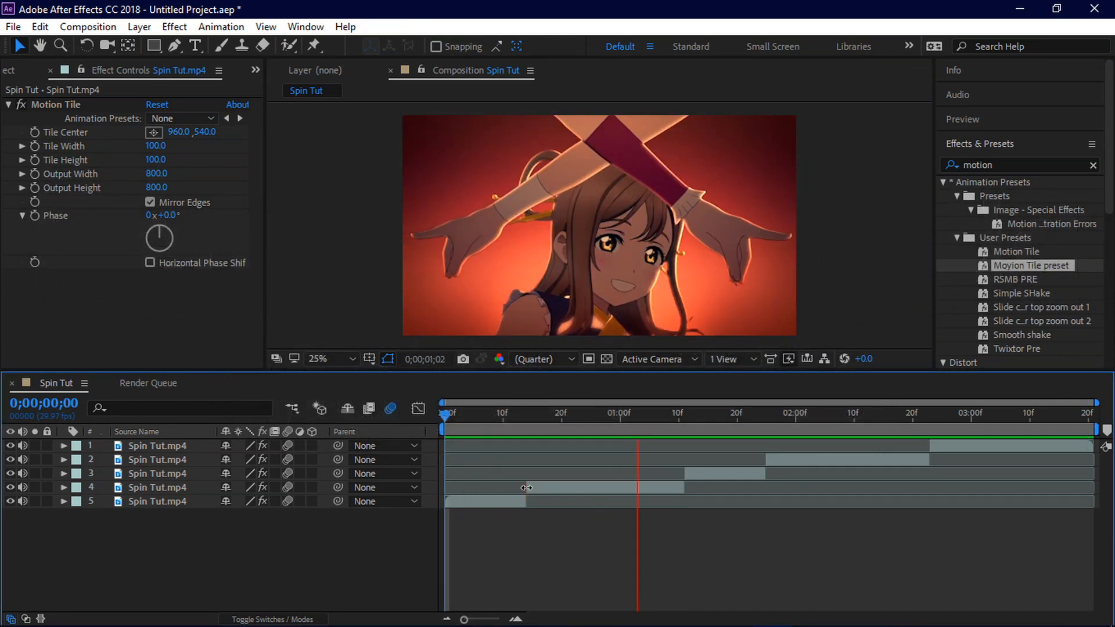
Scrub the timeline, return to frame 0, and start Rotation keyframes on the bottom clip
click(725, 412)
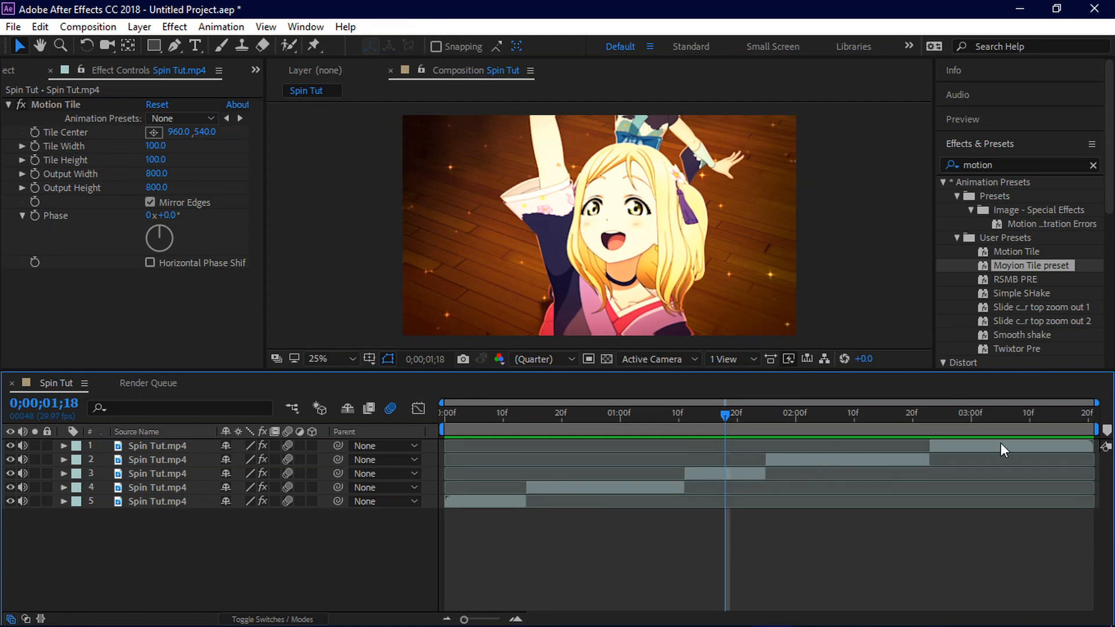
mouse_move(446, 421)
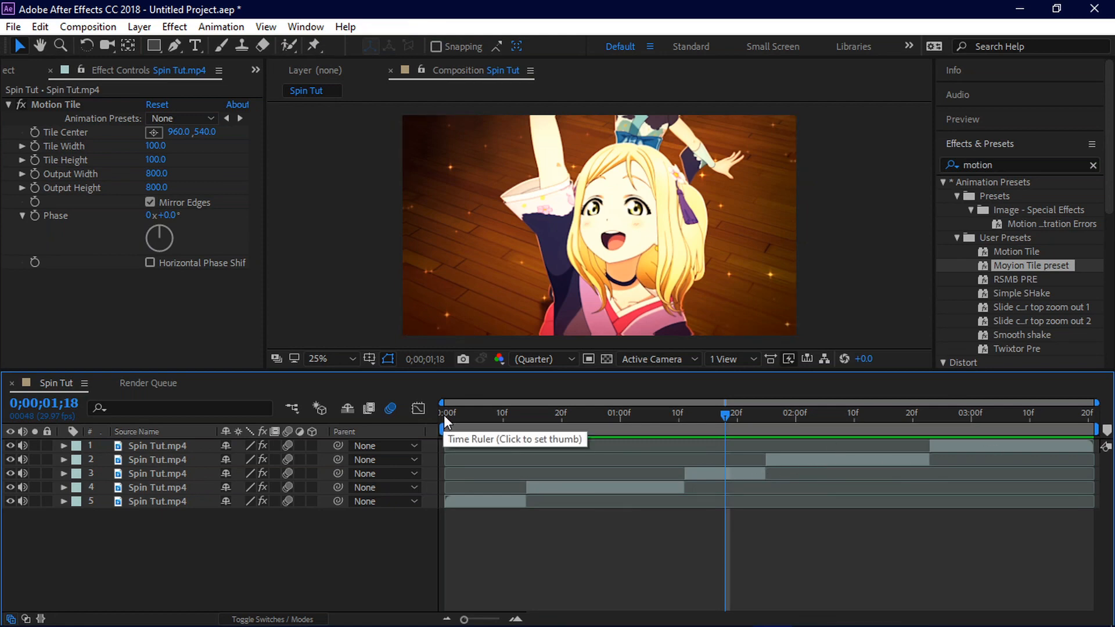
click(561, 413)
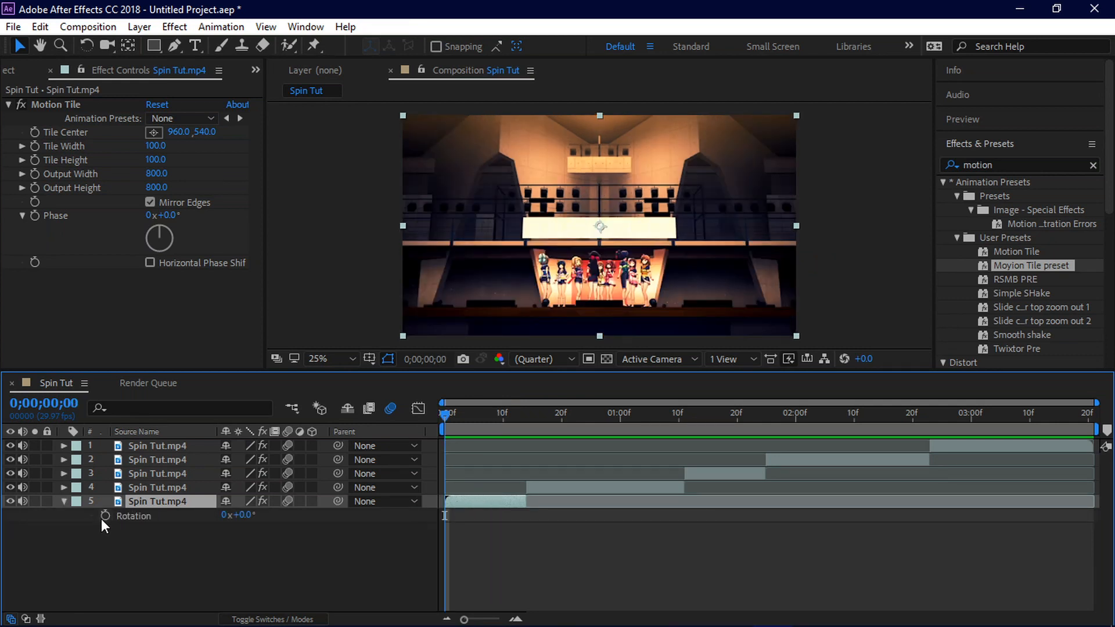
click(105, 515)
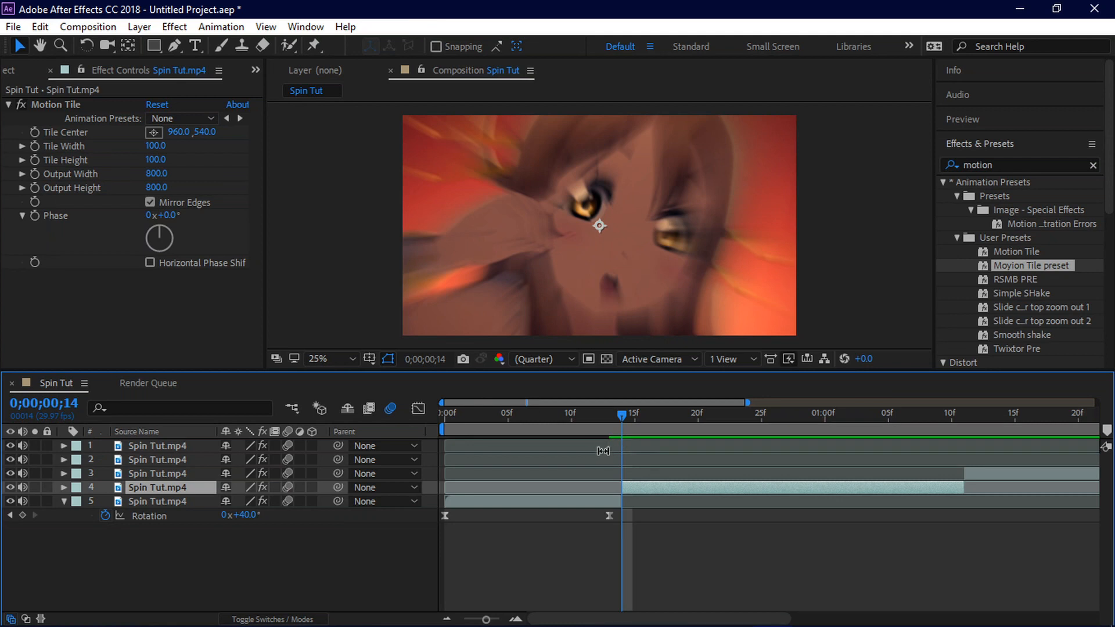
Key the fourth clip's rotation at -50°, 0° at frame 27, and -38° with eased curves
click(63, 487)
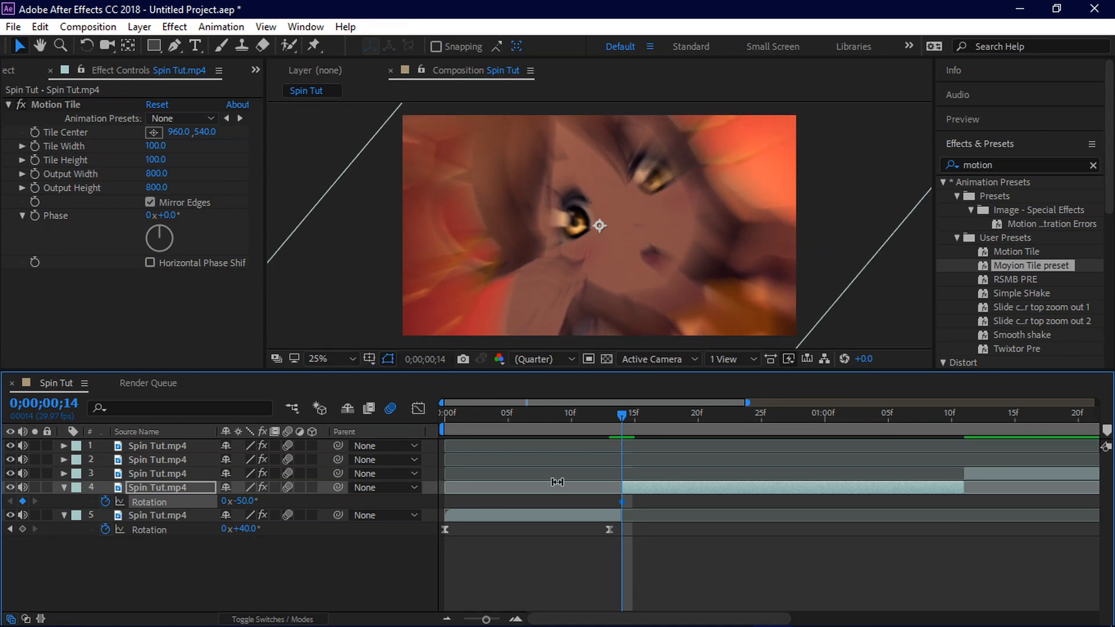
mouse_move(745, 423)
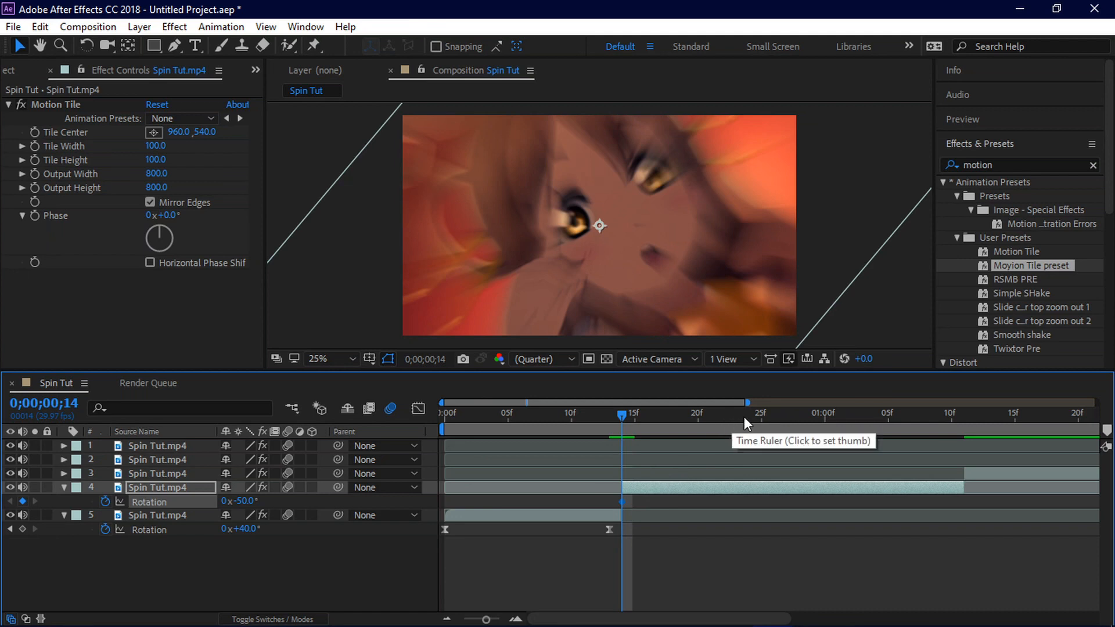
click(786, 413)
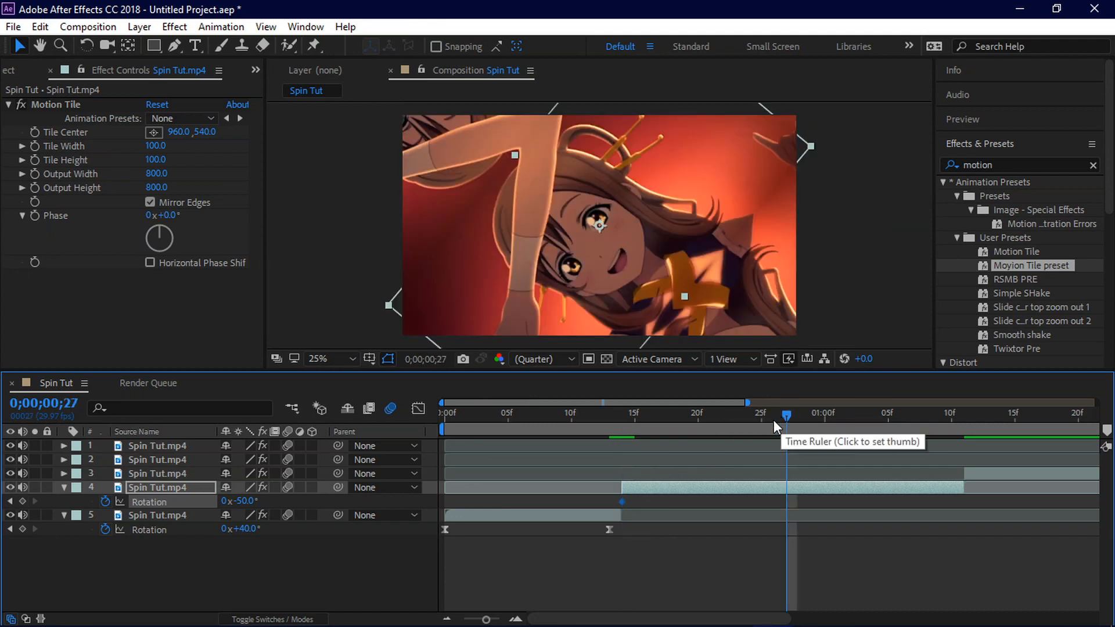
double_click(238, 501)
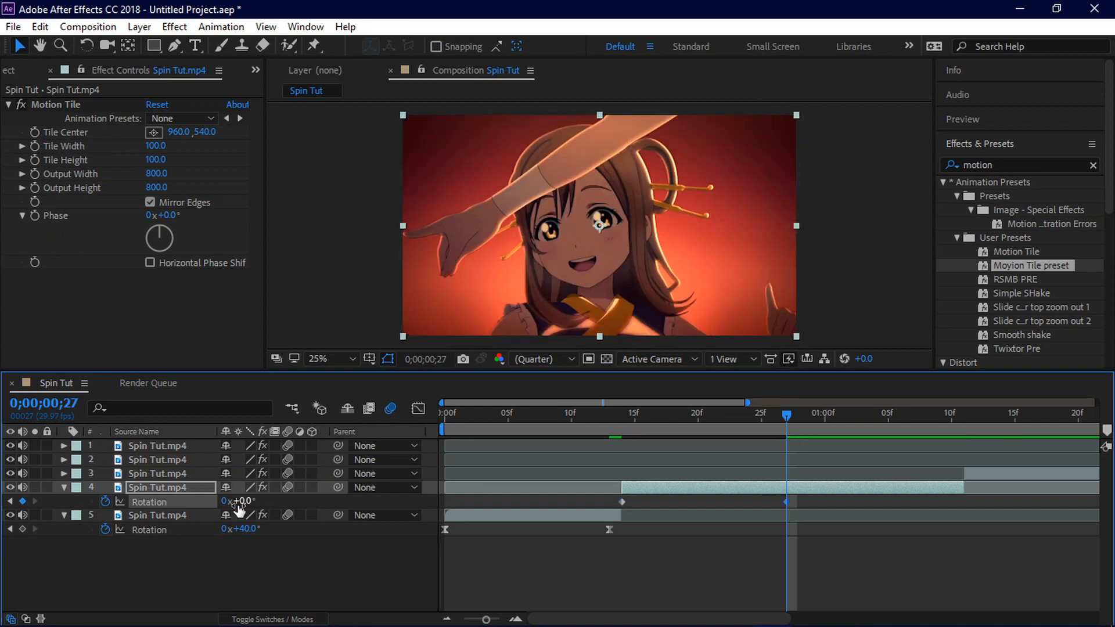
mouse_move(824, 492)
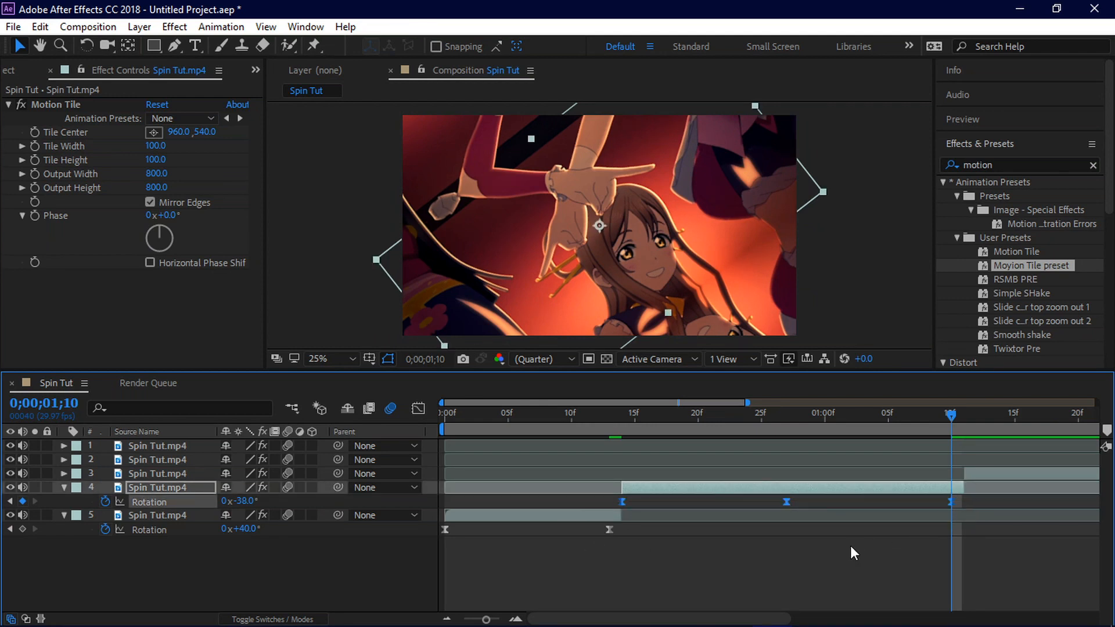
mouse_move(601, 504)
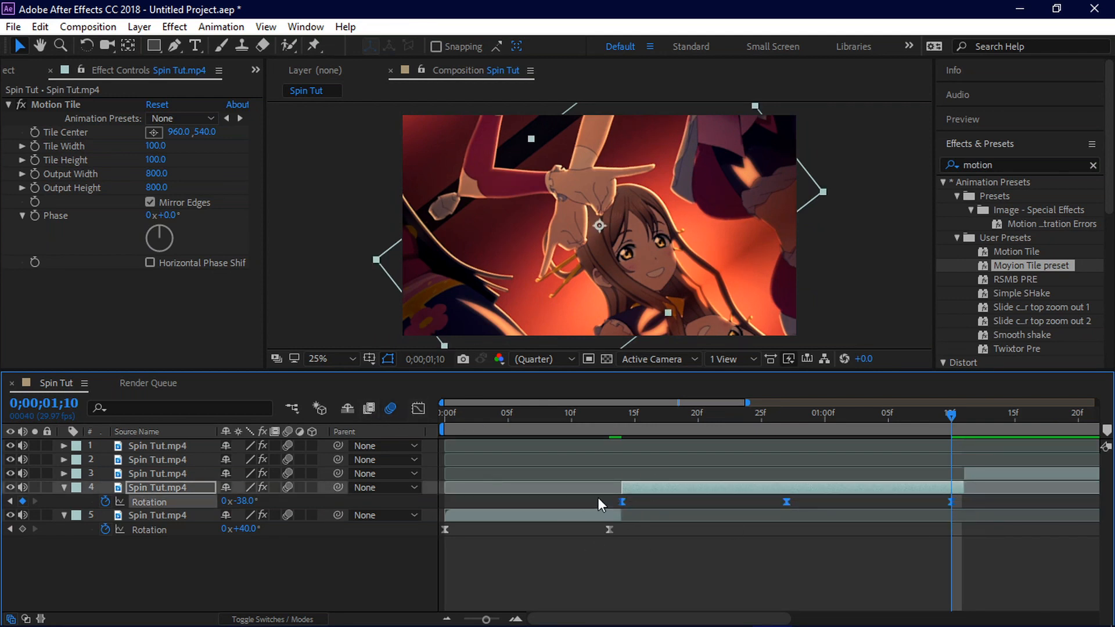
click(624, 601)
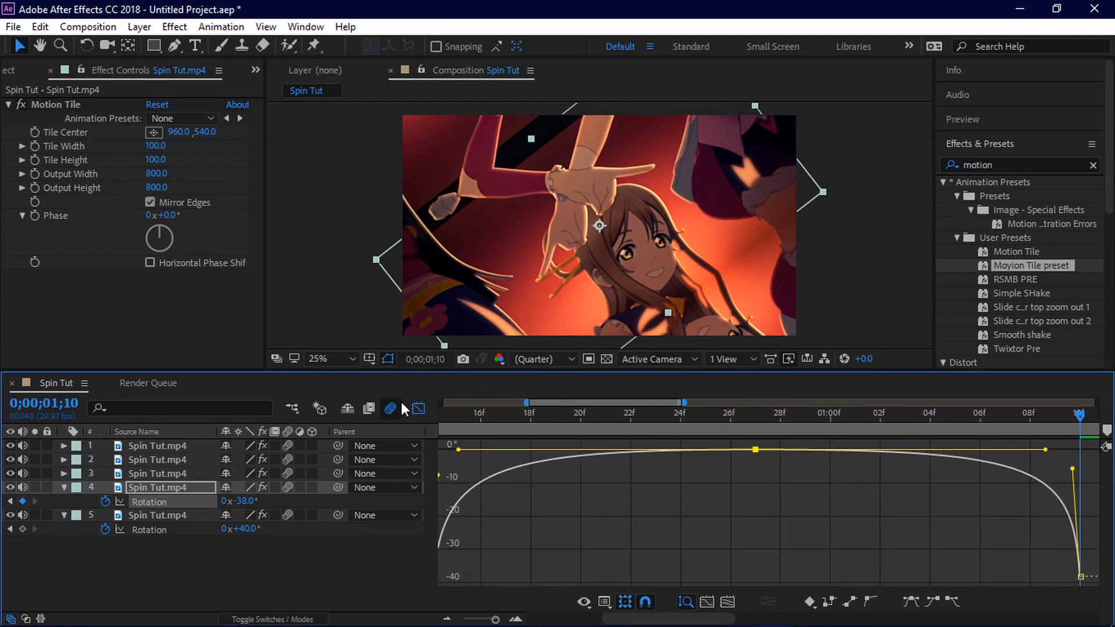
Key alternating rotations on the top three clips, ending at +38°, +42° and 0°, eased
click(390, 408)
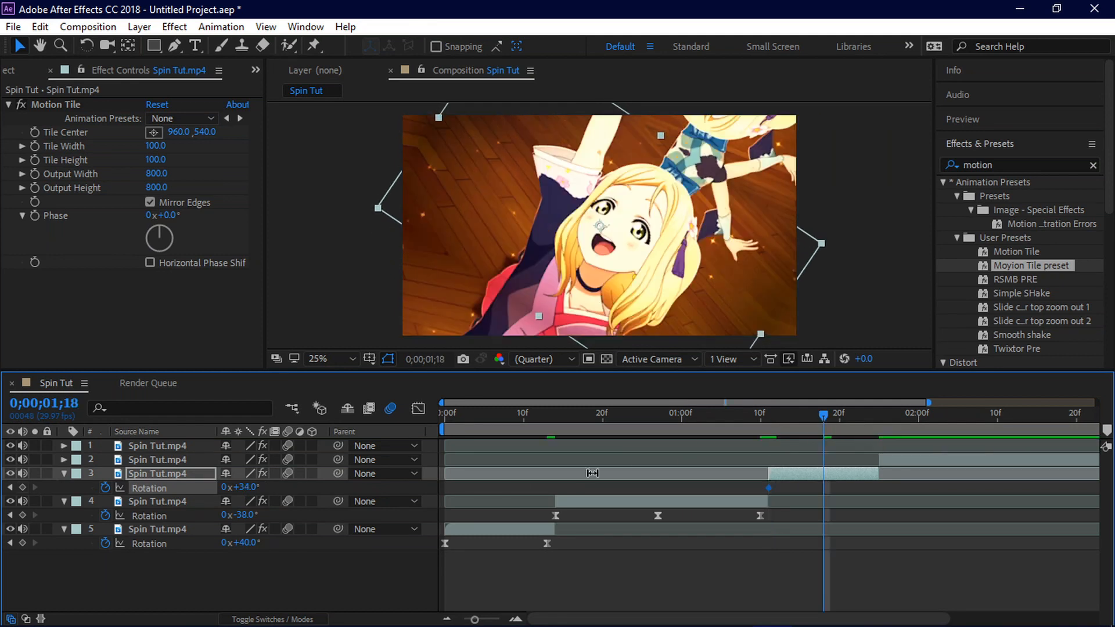
double_click(241, 487)
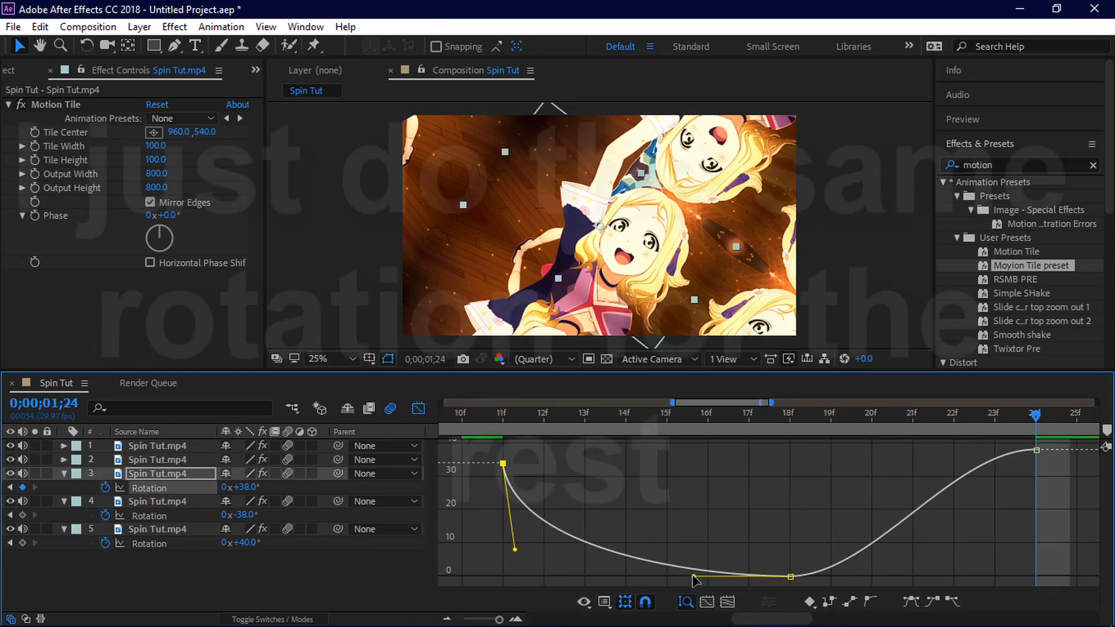
click(684, 602)
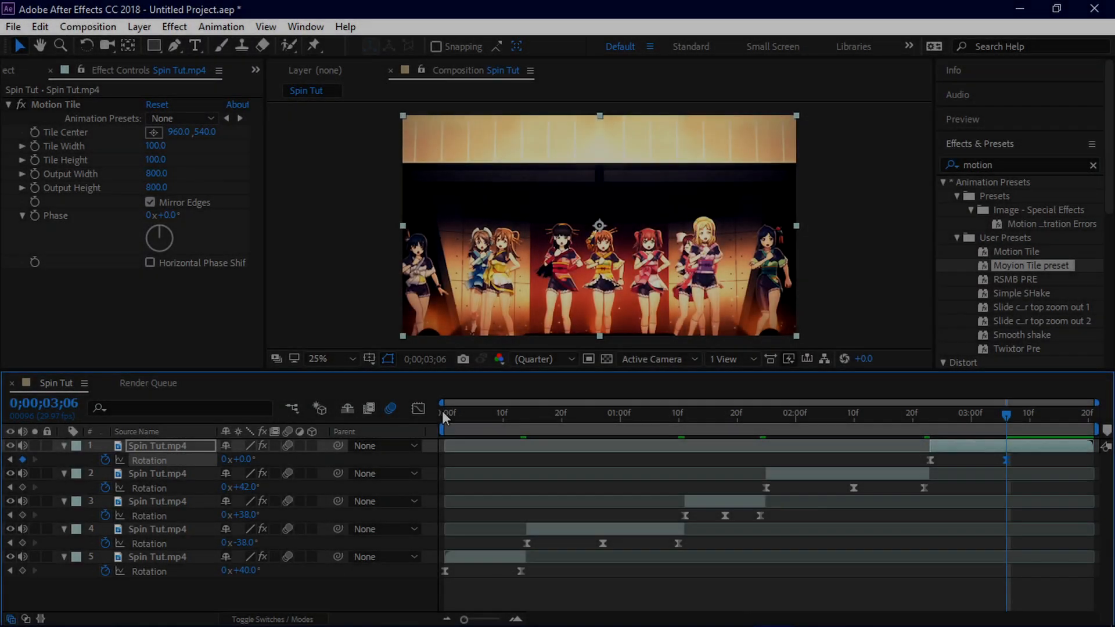
click(447, 413)
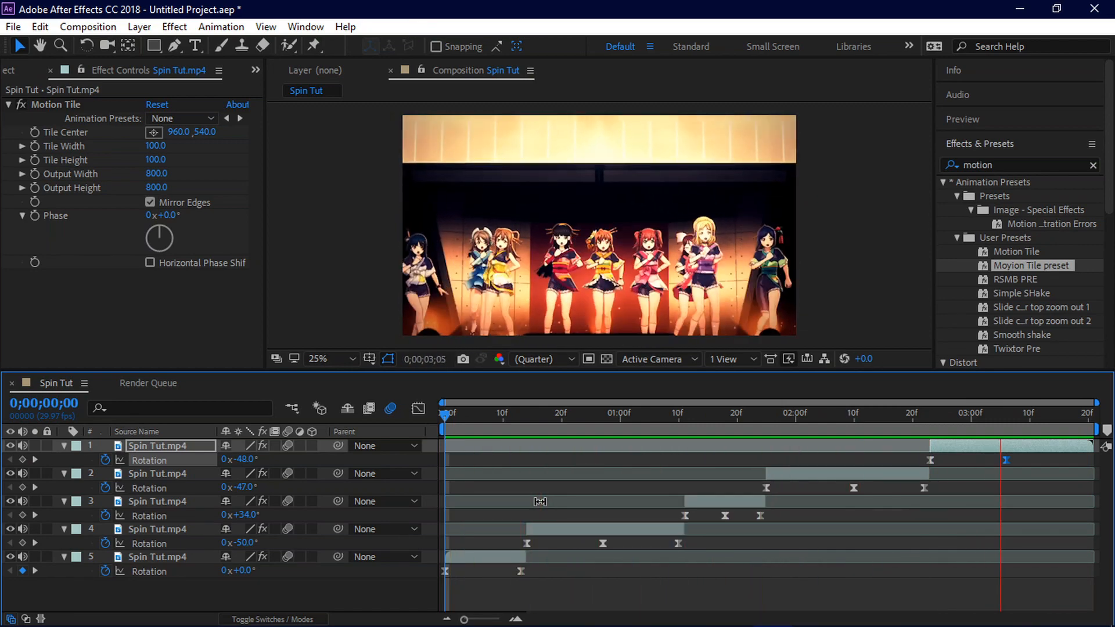
click(501, 412)
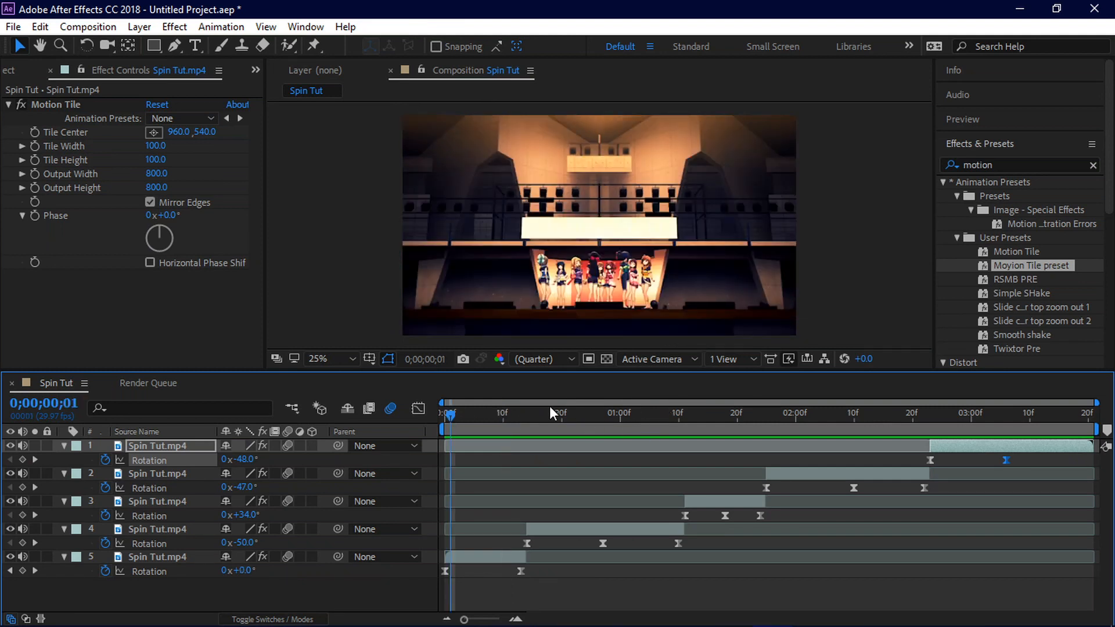
click(591, 413)
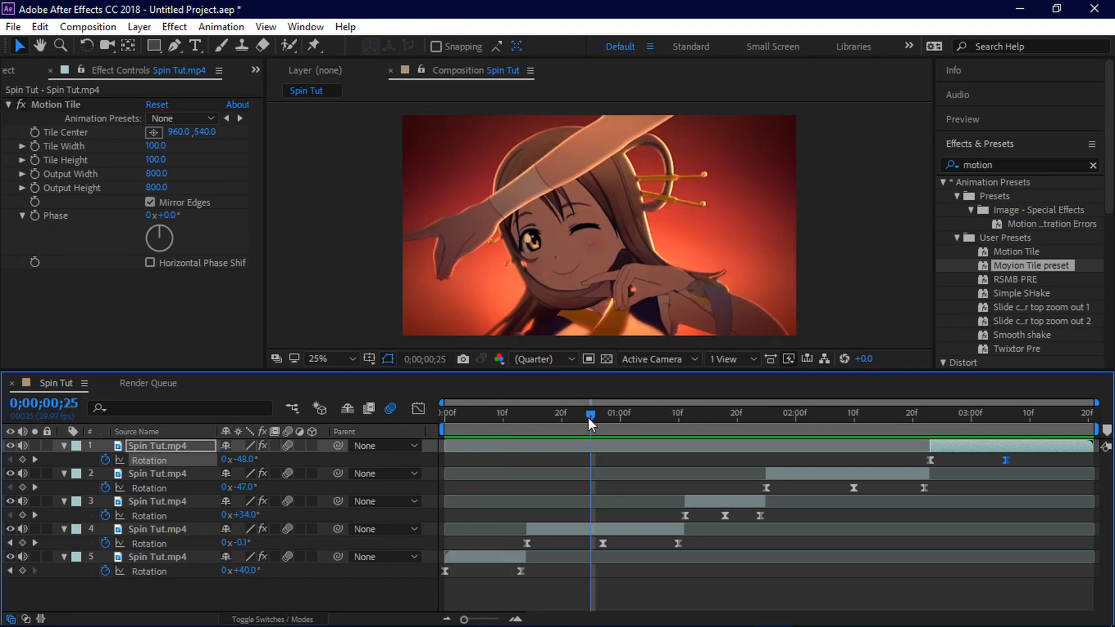
mouse_move(590, 414)
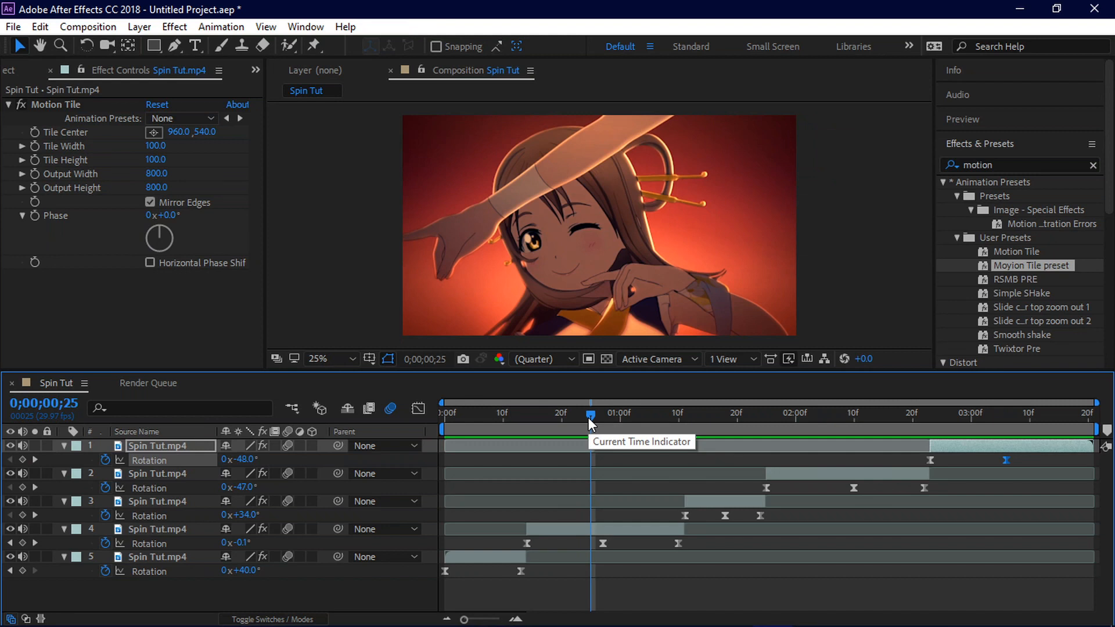